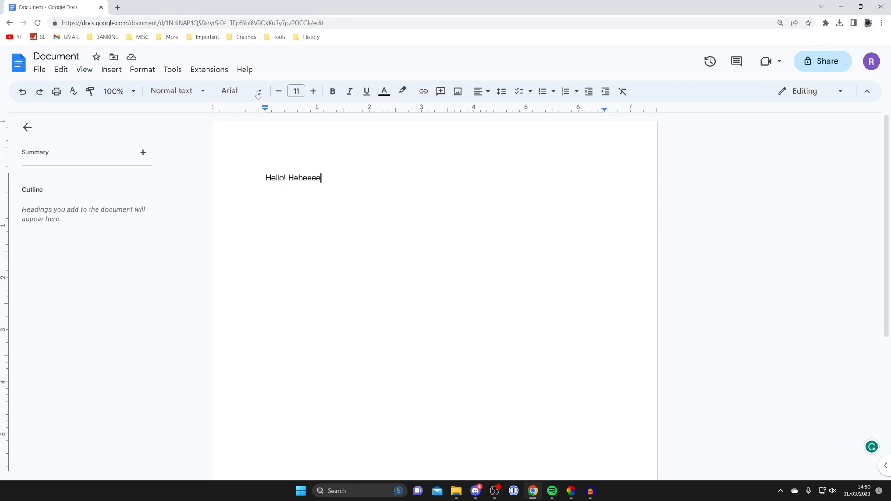
# Download the 'Hello! Heheeee' document as a Microsoft Word (.docx) file via the File menu
pyautogui.click(39, 70)
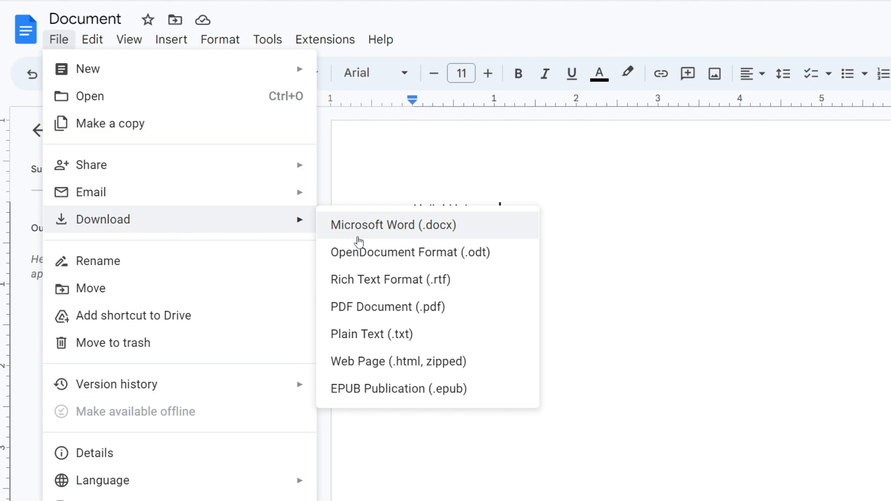
pyautogui.moveTo(420, 233)
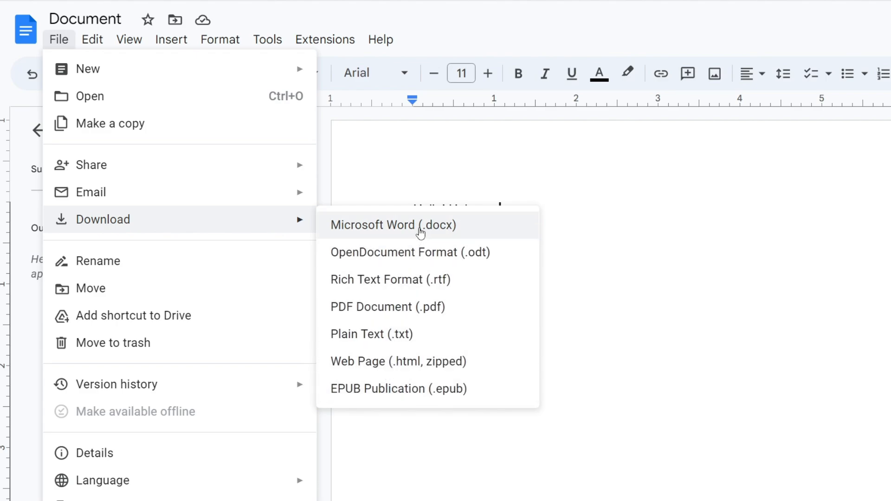
pyautogui.moveTo(434, 231)
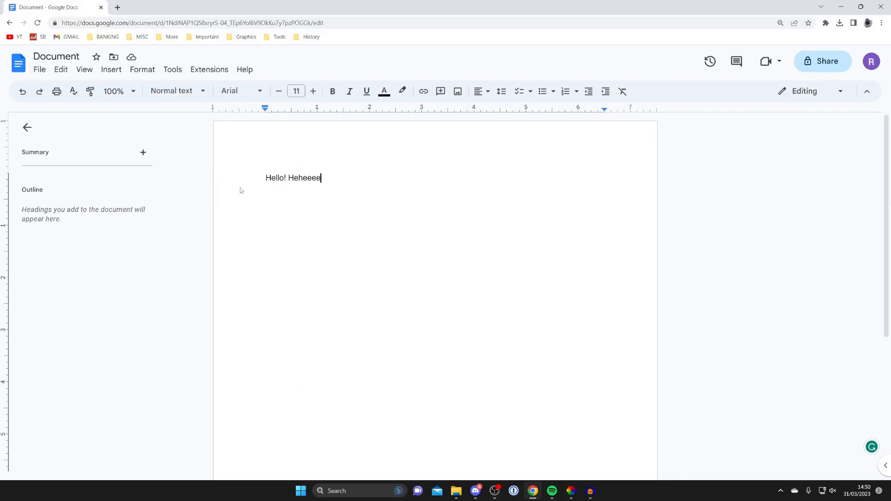
# Open the downloaded Document.docx from Chrome's recent downloads so it launches in Word
pyautogui.click(840, 22)
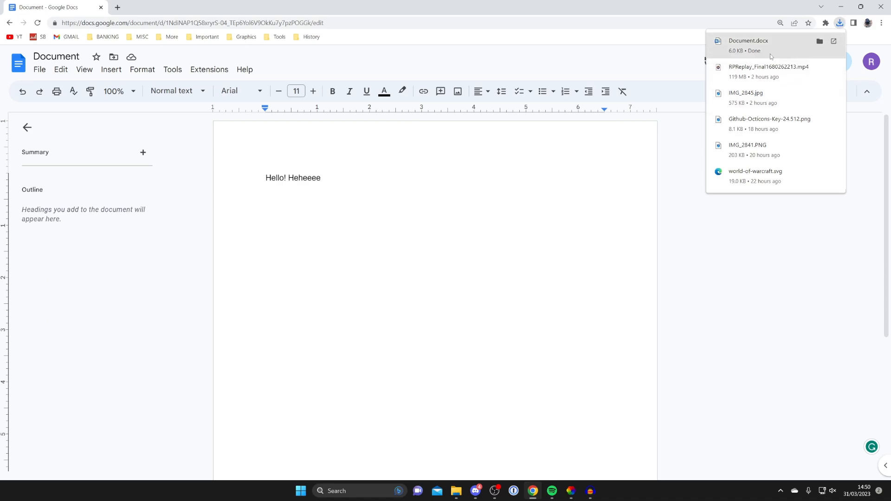
pyautogui.click(749, 40)
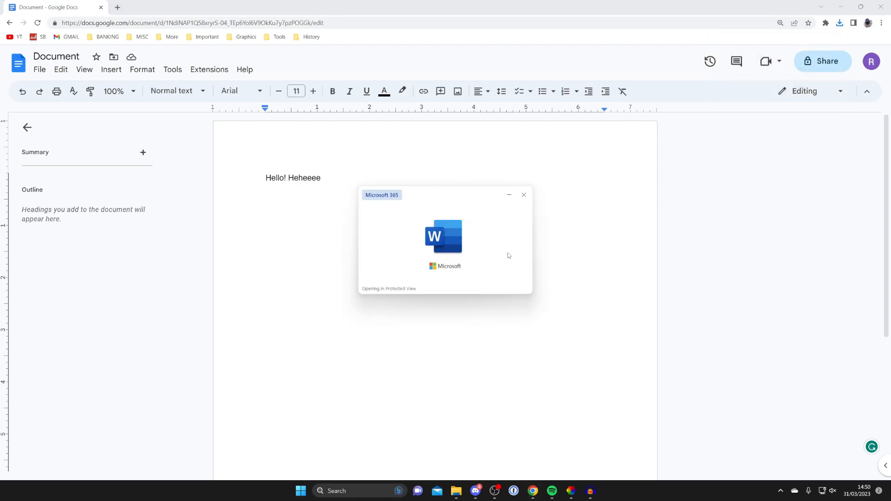